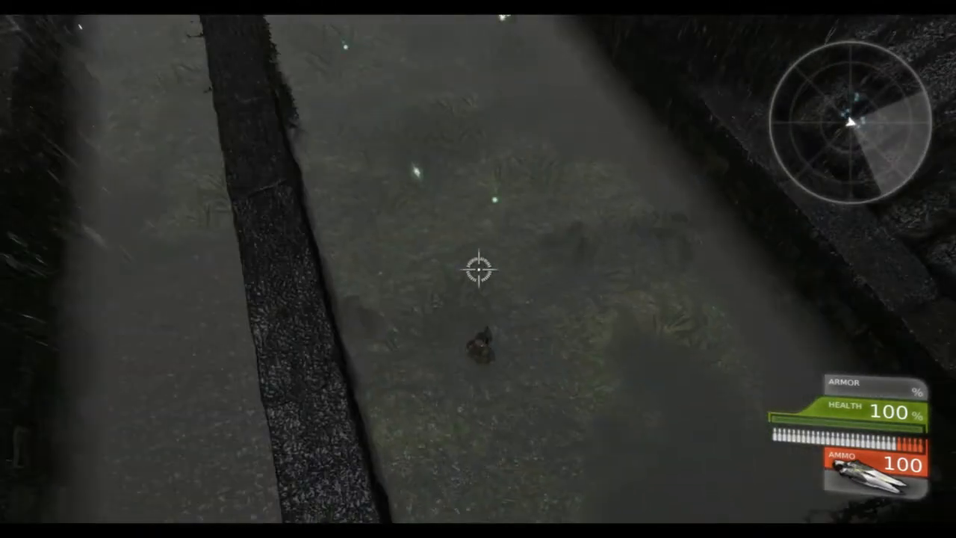
# Shoot down the patrolling bots ahead and to the upper right while advancing through the stone corridors
pyautogui.click(477, 270)
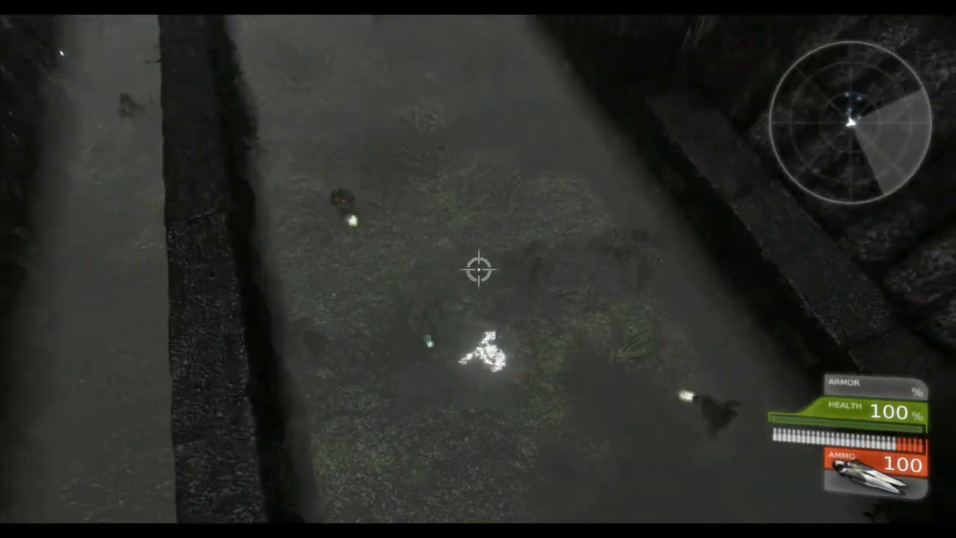
pyautogui.click(478, 269)
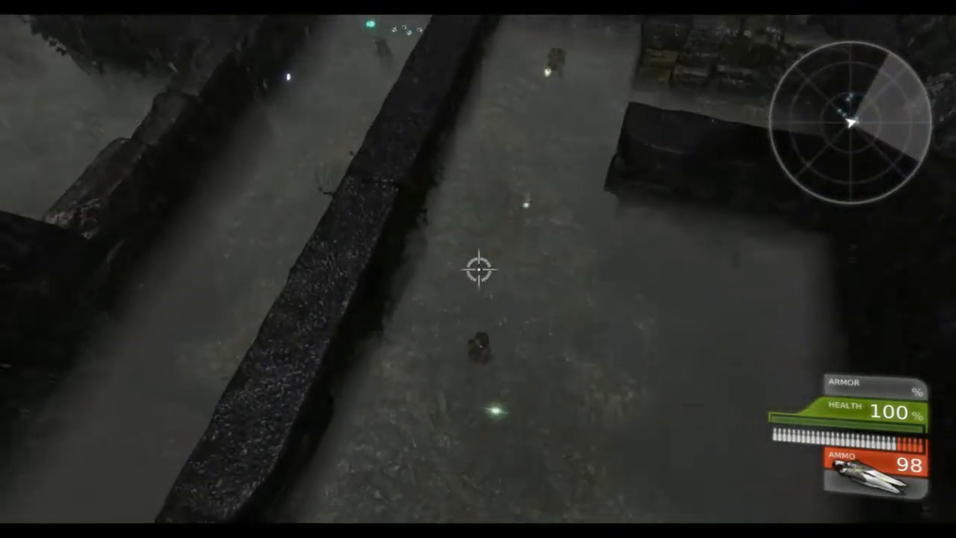
pyautogui.click(478, 268)
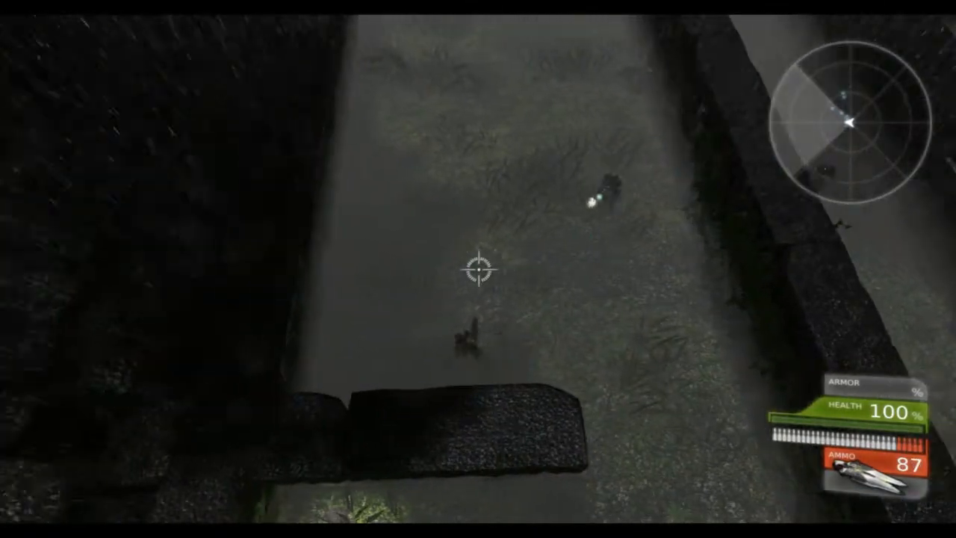
pyautogui.click(477, 269)
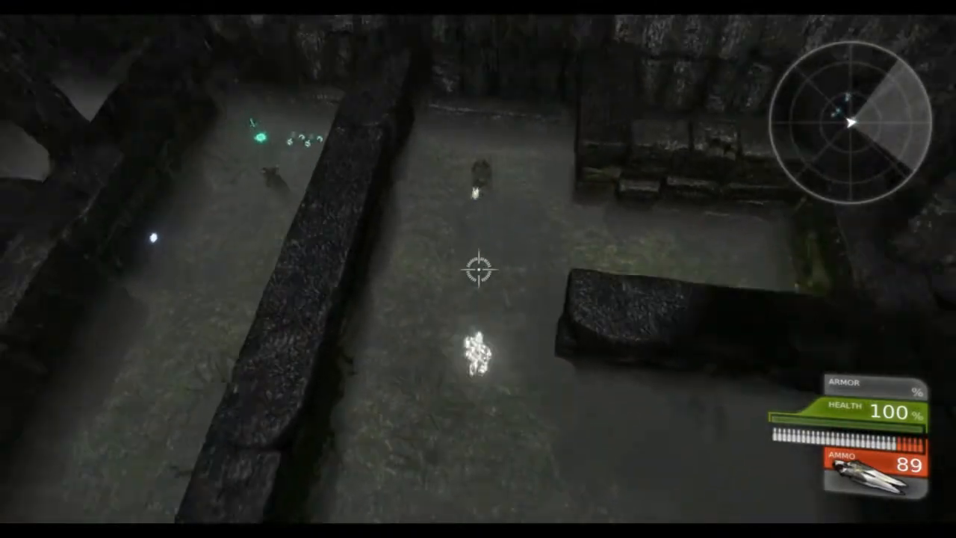
pyautogui.click(478, 269)
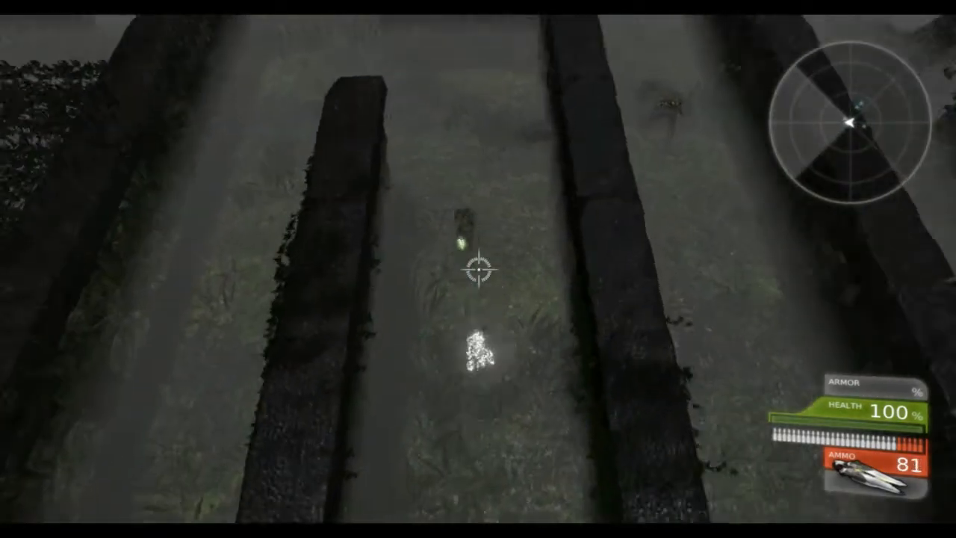
# Fire at the bot straight ahead on the way to the second-door key and armor/ammo pickups
pyautogui.click(477, 268)
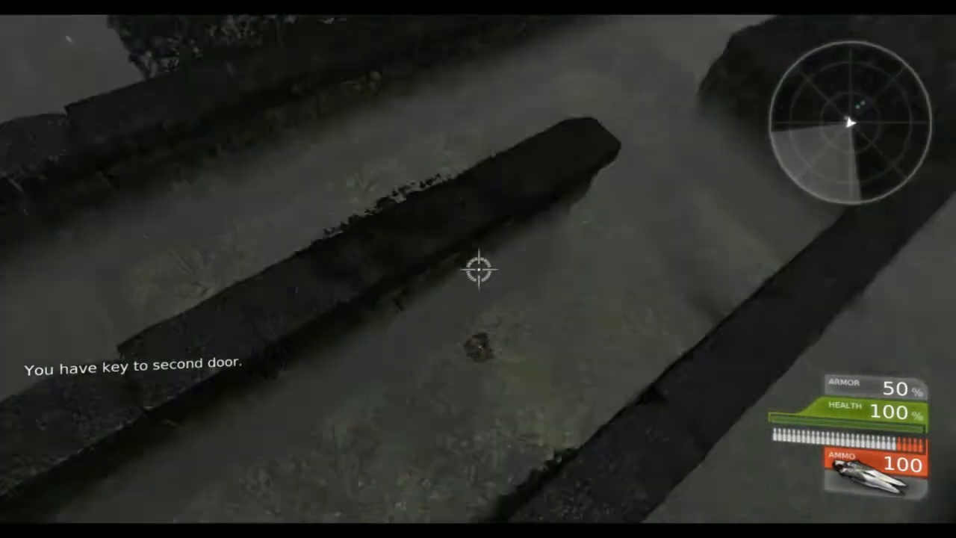
pyautogui.moveTo(478, 275)
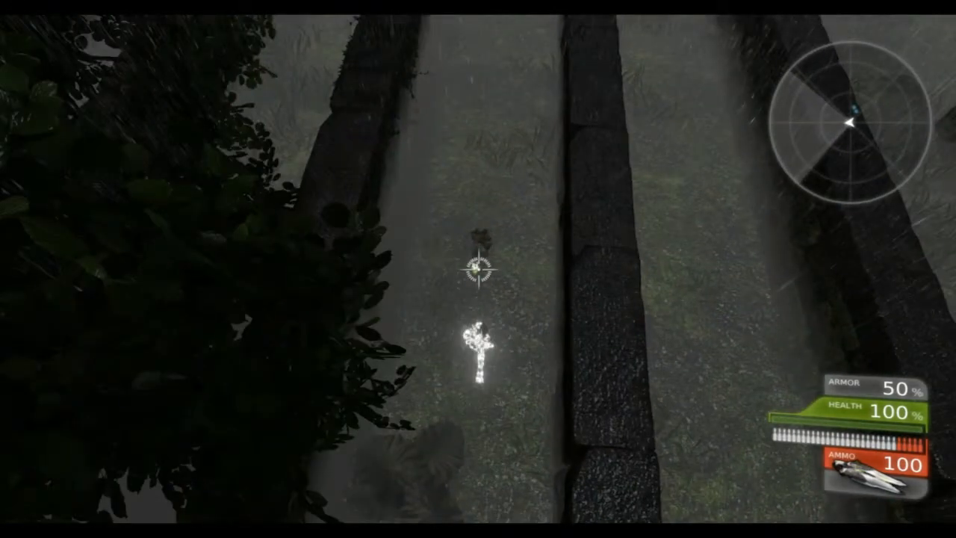
# Gun down the bots along the hedge lane and past the wall corner before restocking ammo
pyautogui.click(478, 268)
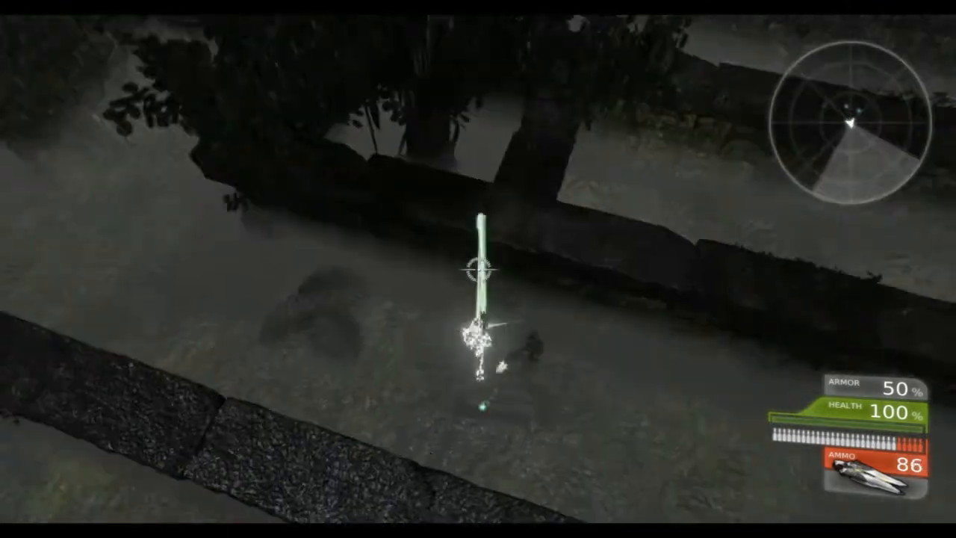
pyautogui.click(478, 268)
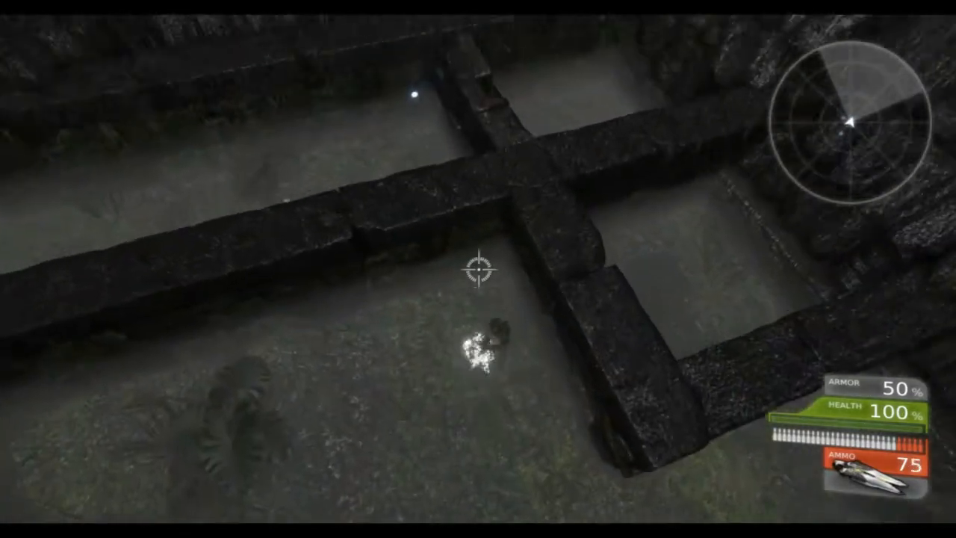
pyautogui.click(481, 268)
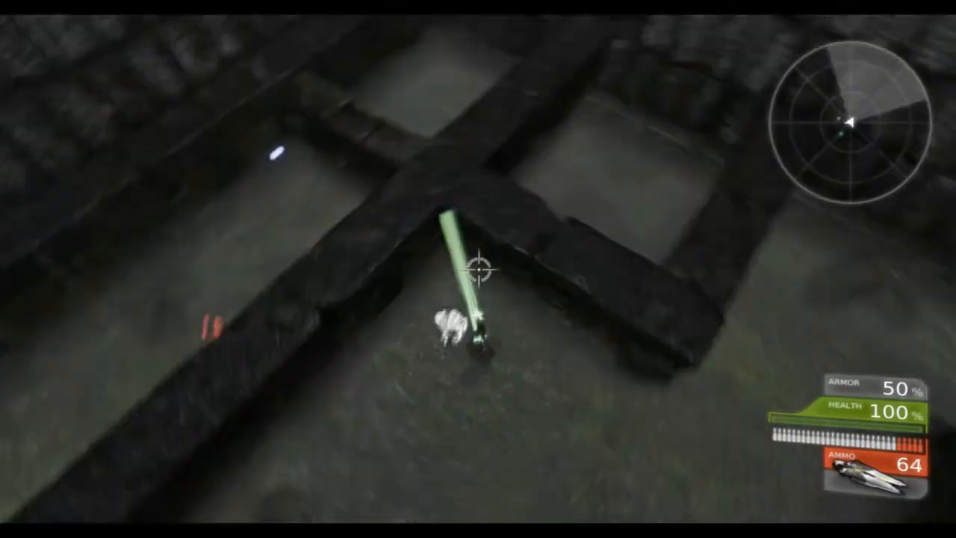
pyautogui.click(477, 281)
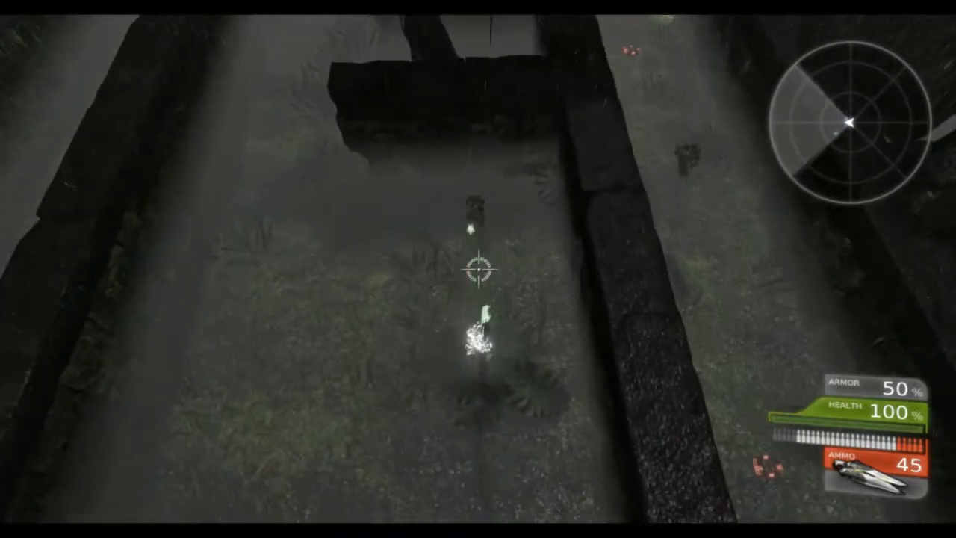
pyautogui.click(478, 269)
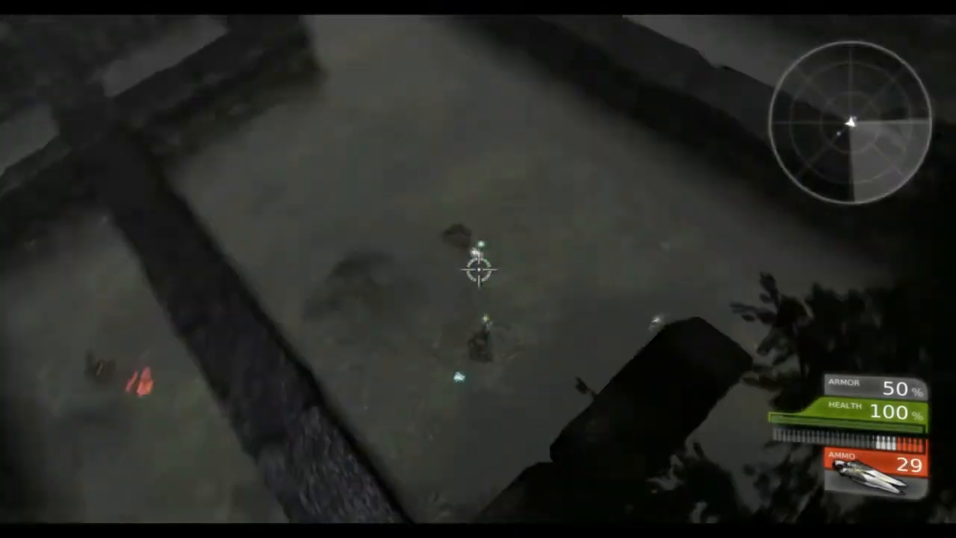
pyautogui.click(478, 269)
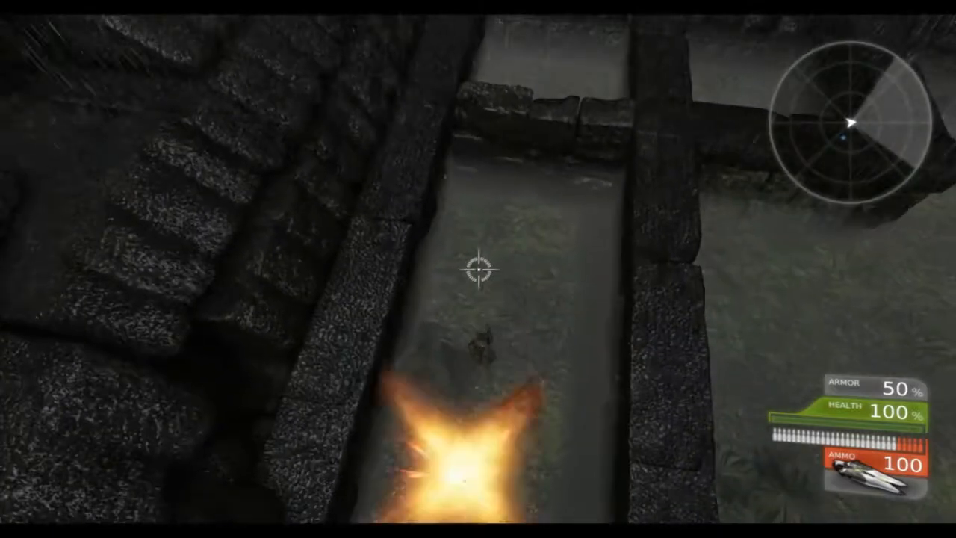
# Fire on bots along the passage, then keep shooting with the switched weapon up the walled lane
pyautogui.click(478, 269)
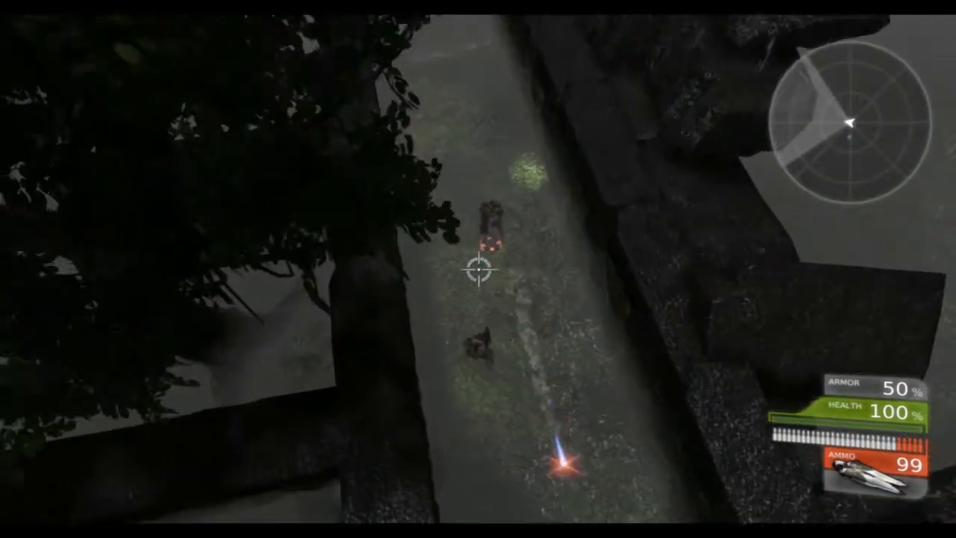
pyautogui.click(478, 269)
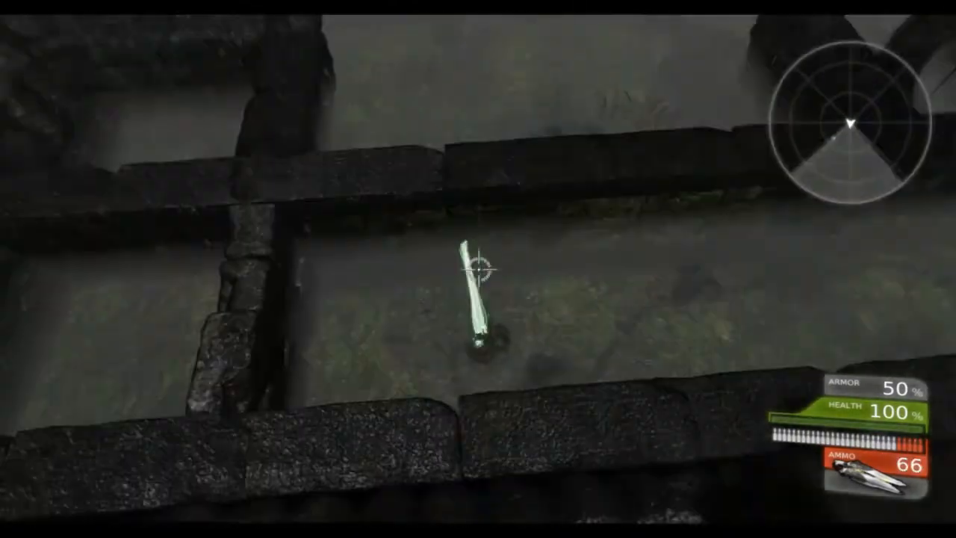
pyautogui.click(477, 268)
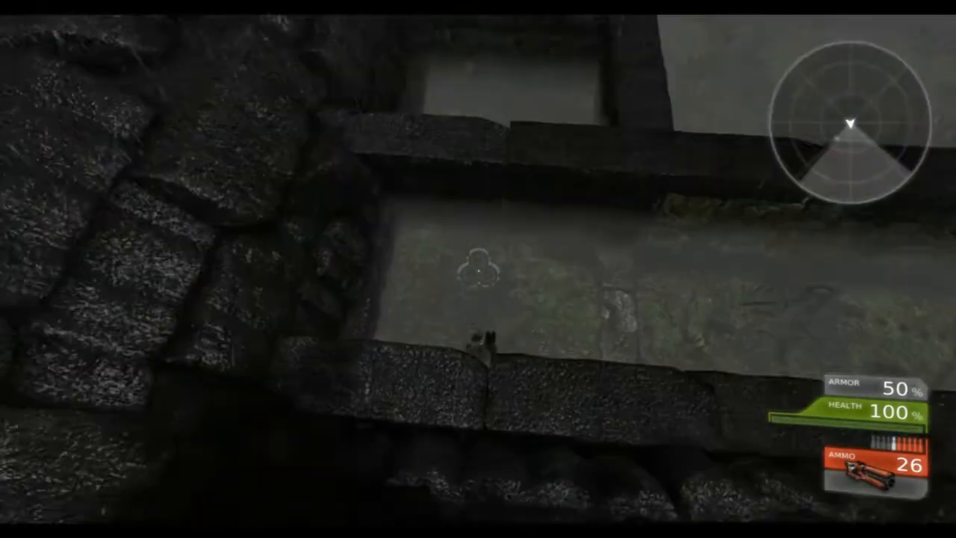
pyautogui.click(478, 269)
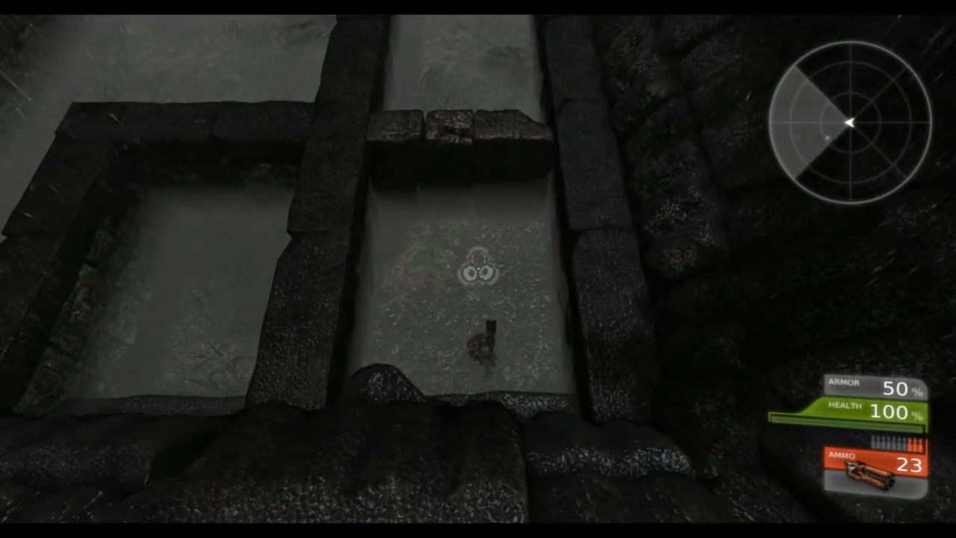
pyautogui.click(477, 268)
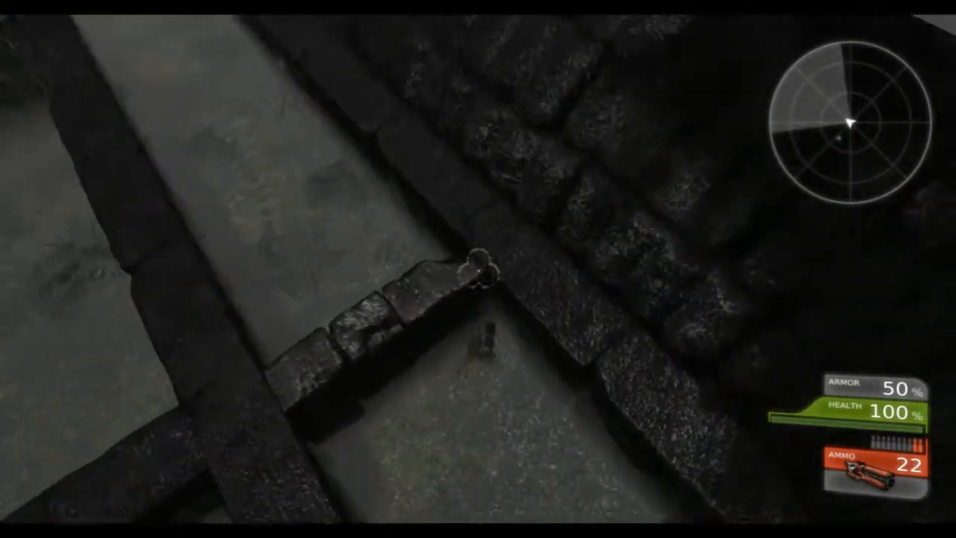
pyautogui.moveTo(478, 269)
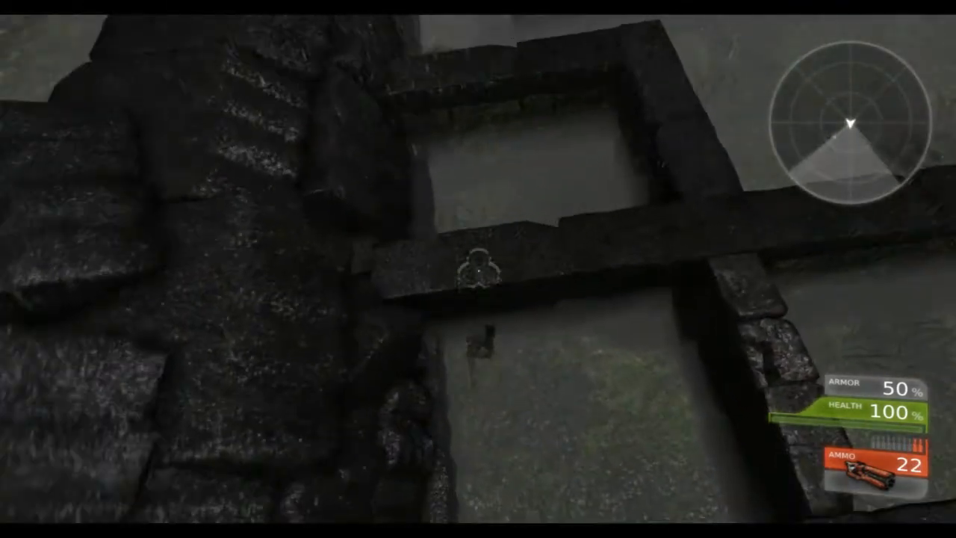